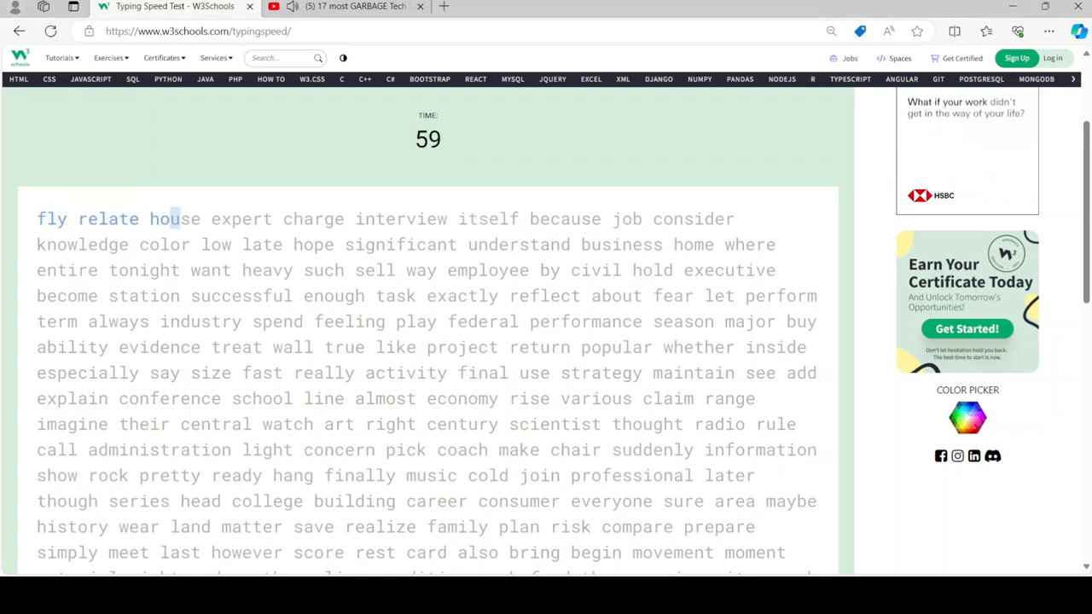
text(house expert charge)
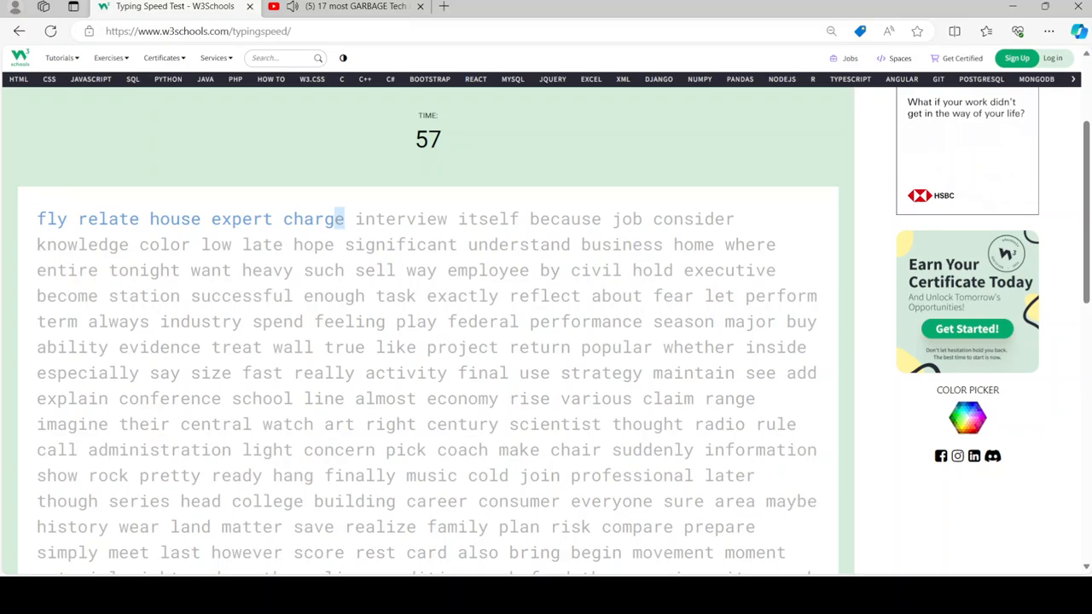
text(interview itself because job consider)
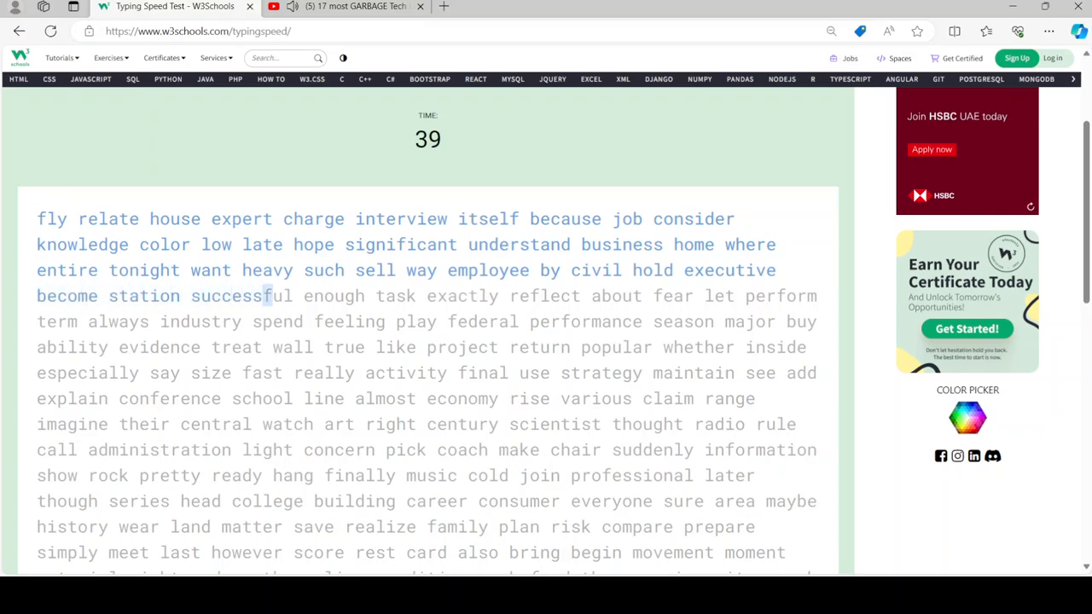
text(exactly reflect about fear le)
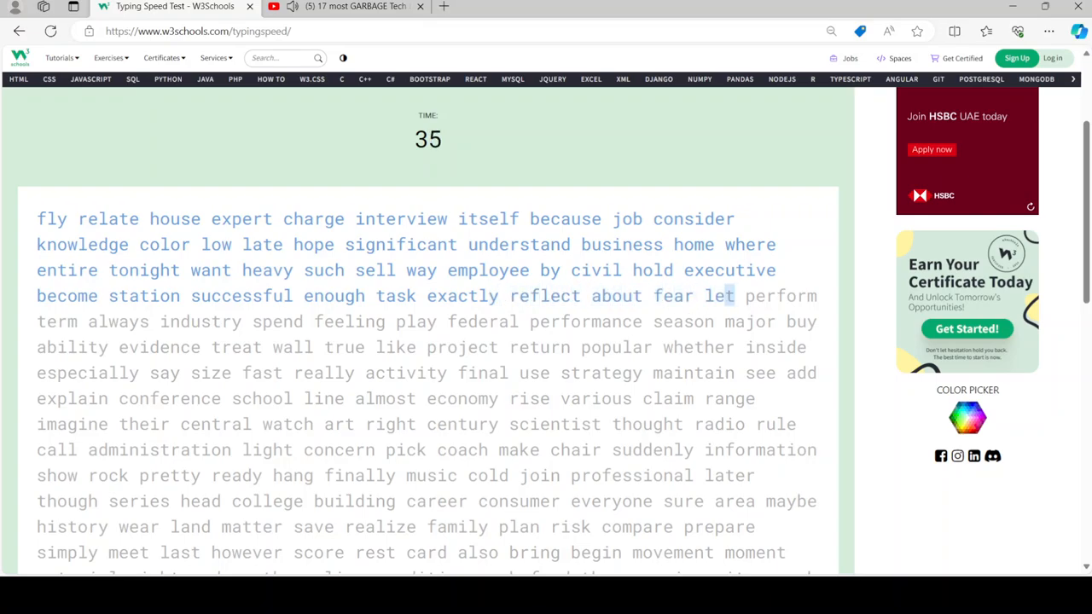
text(always industry spend feeling)
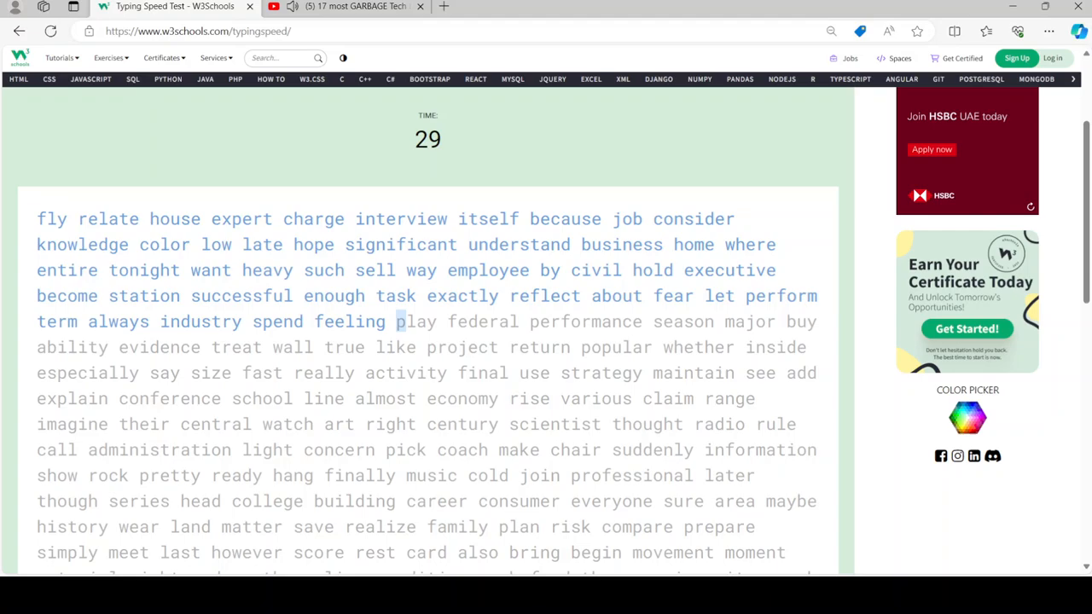
text(lay federal performance season major buy)
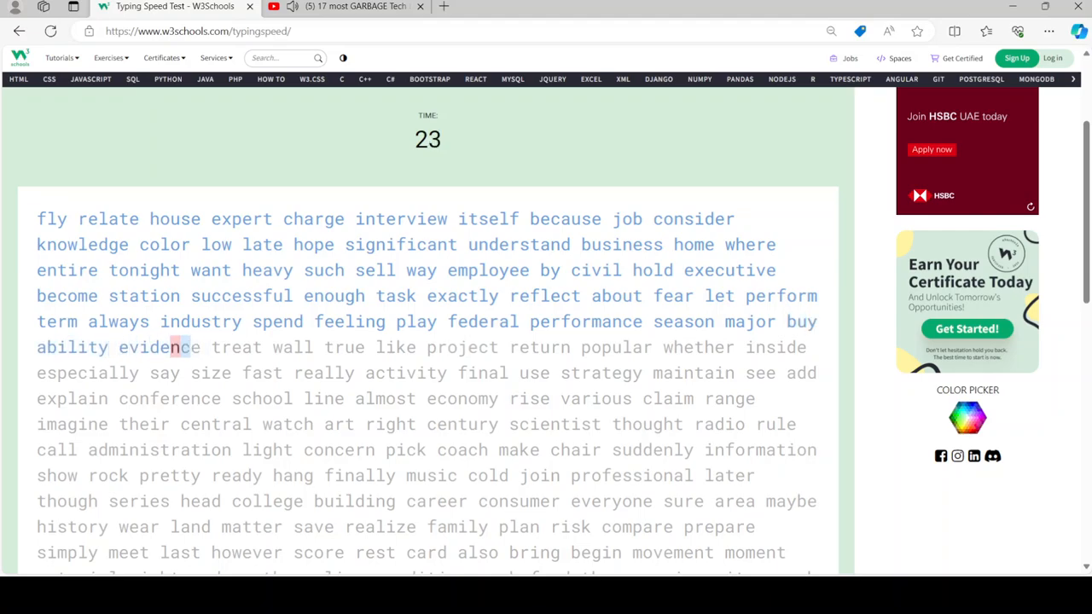
text(like project return popular whether insid)
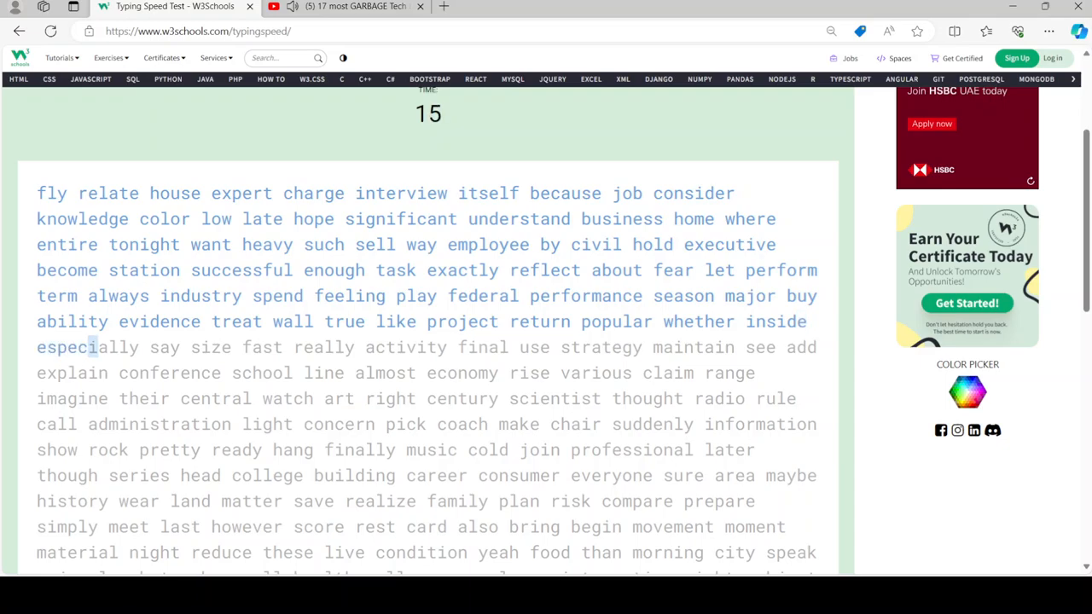
text(especially say size fast really activity final use strategy maintain see add)
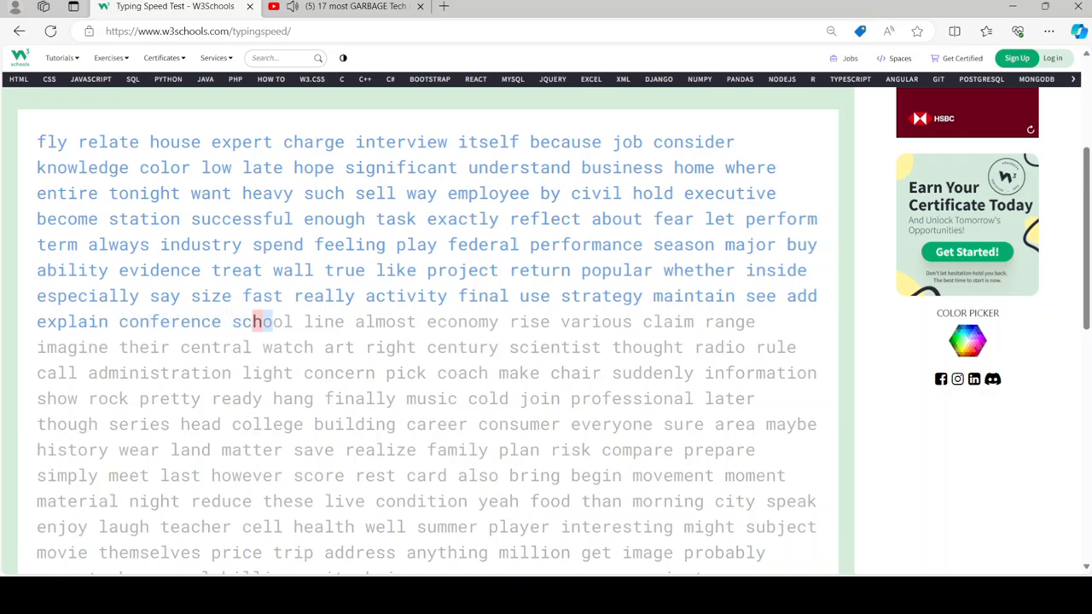
text(li)
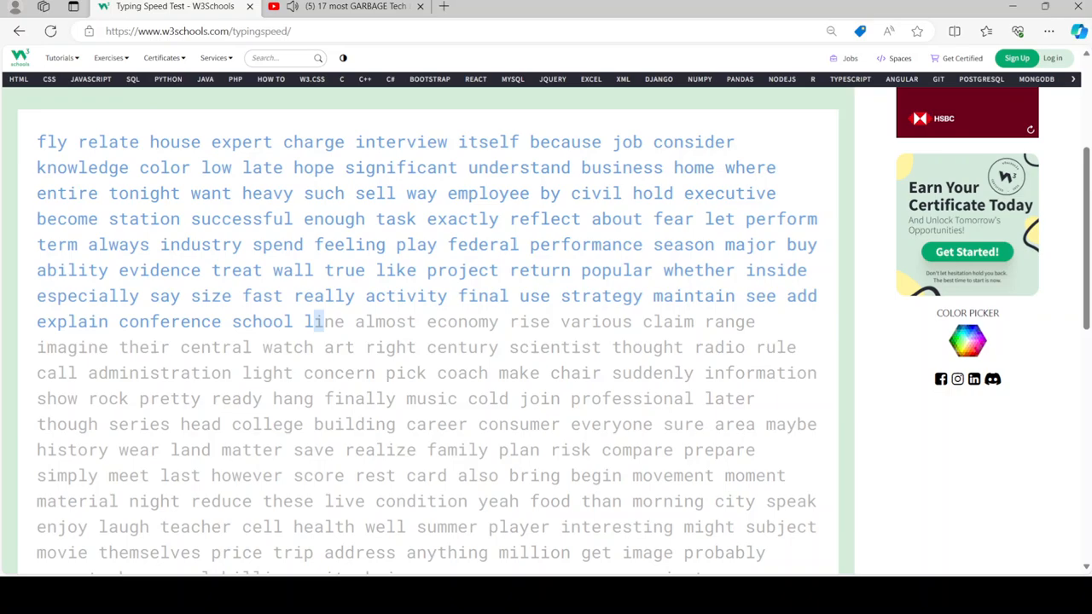